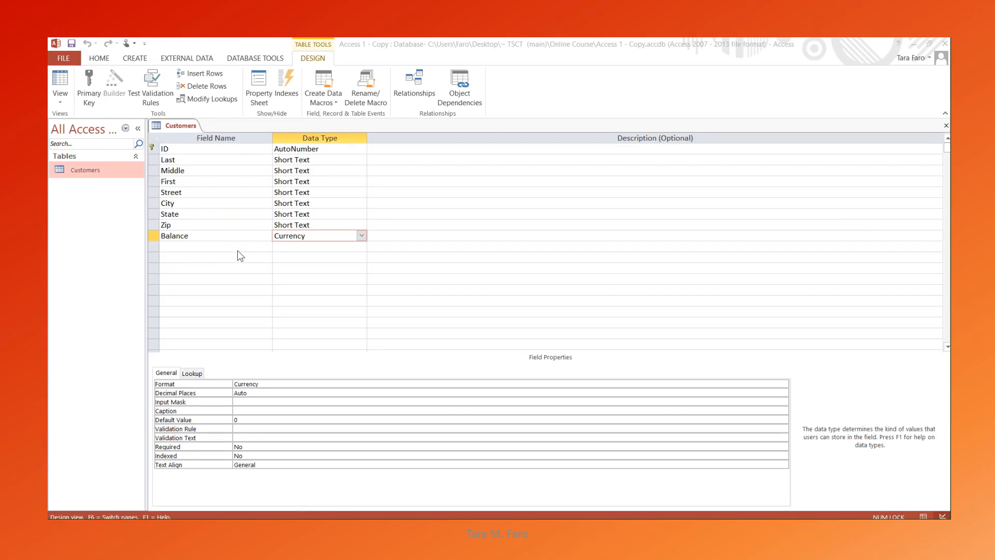
mouse_move(237, 252)
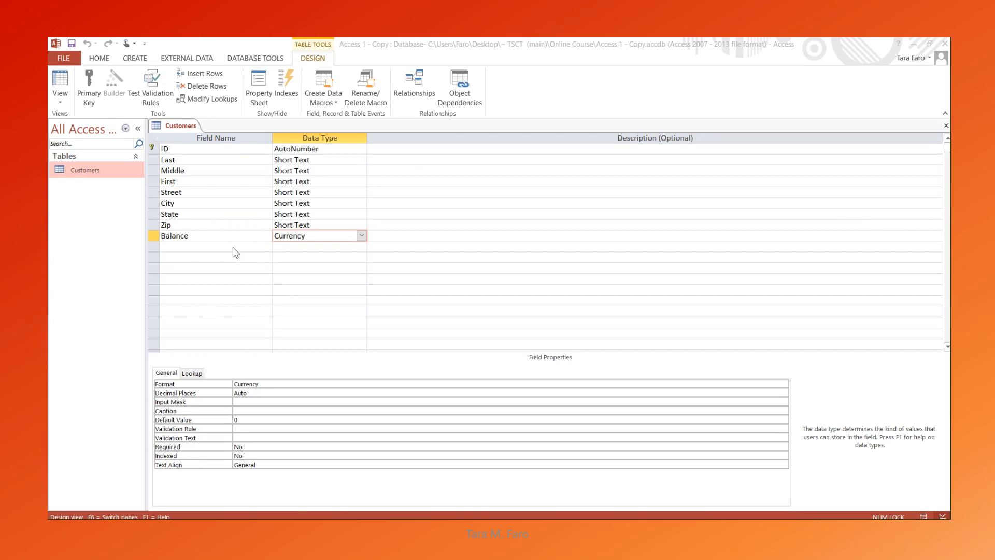
Delete the ID field row, confirming both the data loss and primary-key removal prompts
left_click(152, 148)
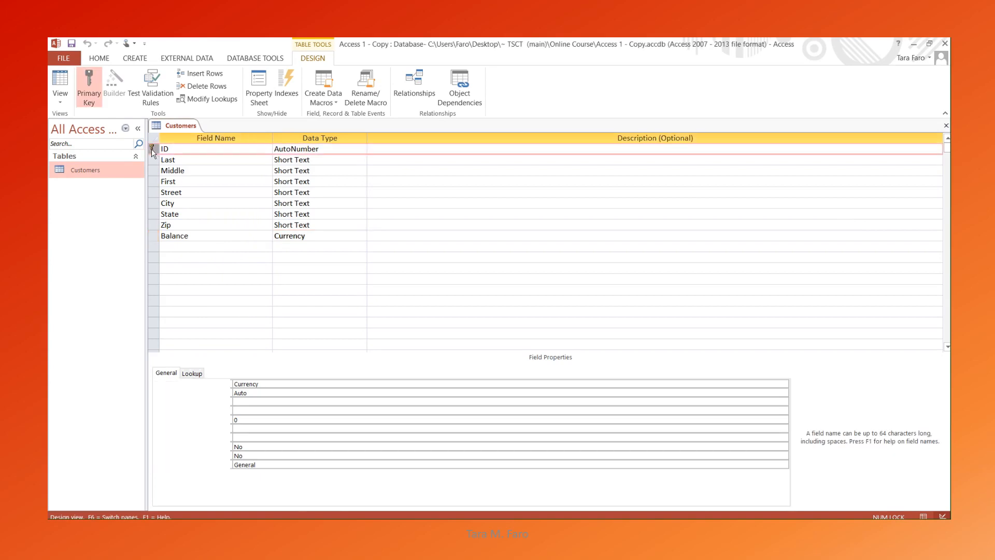
left_click(164, 149)
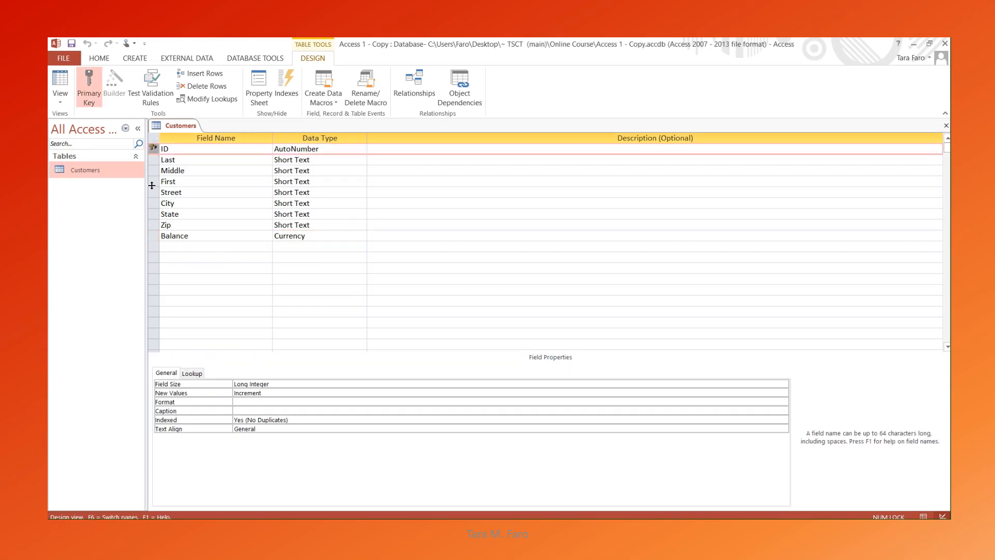
left_click(203, 85)
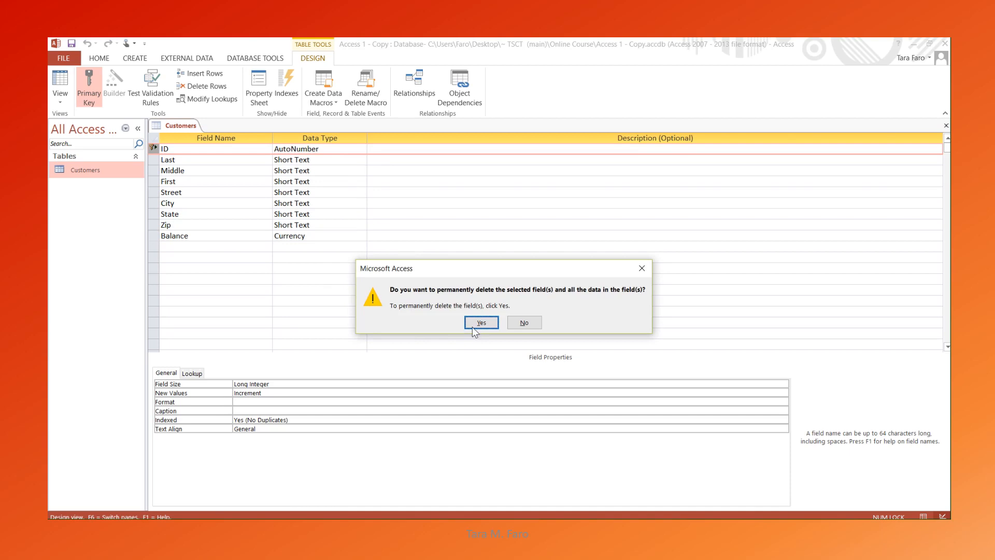
left_click(480, 322)
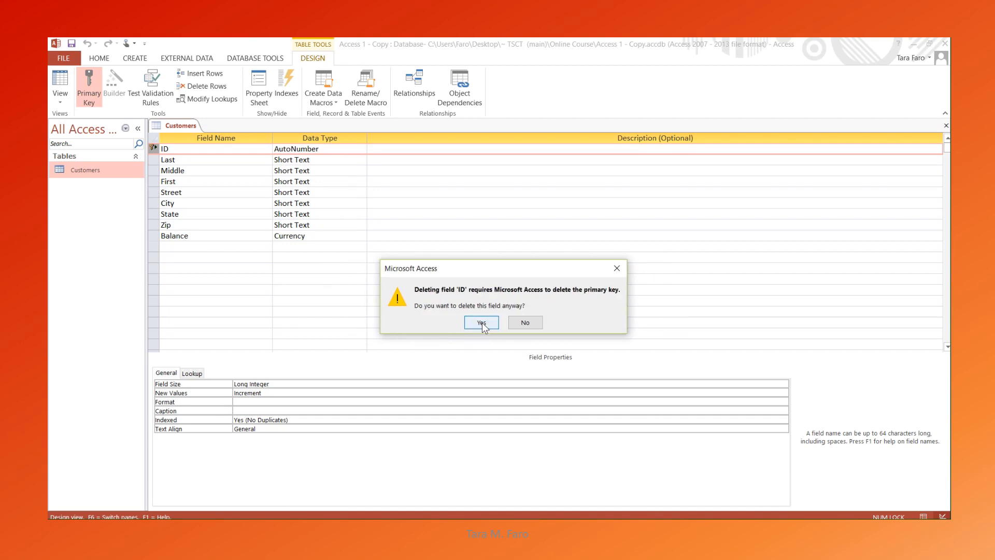
left_click(481, 322)
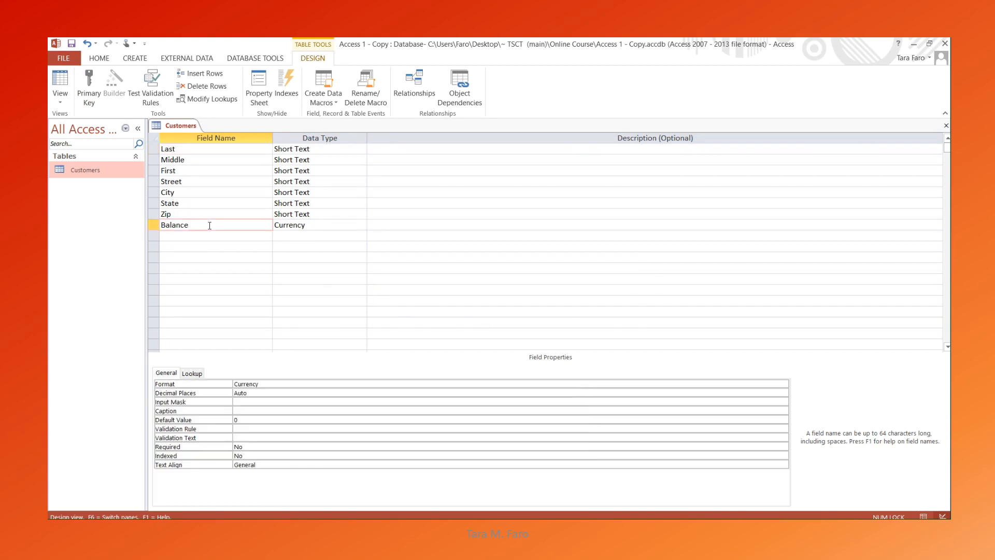
Insert a row above Balance and name the new field Discount
left_click(203, 73)
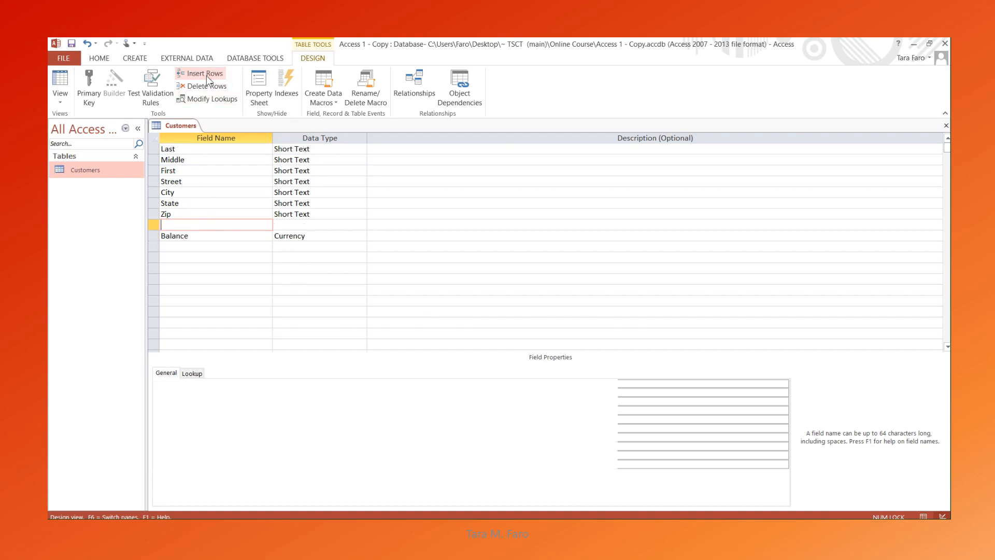
type("D")
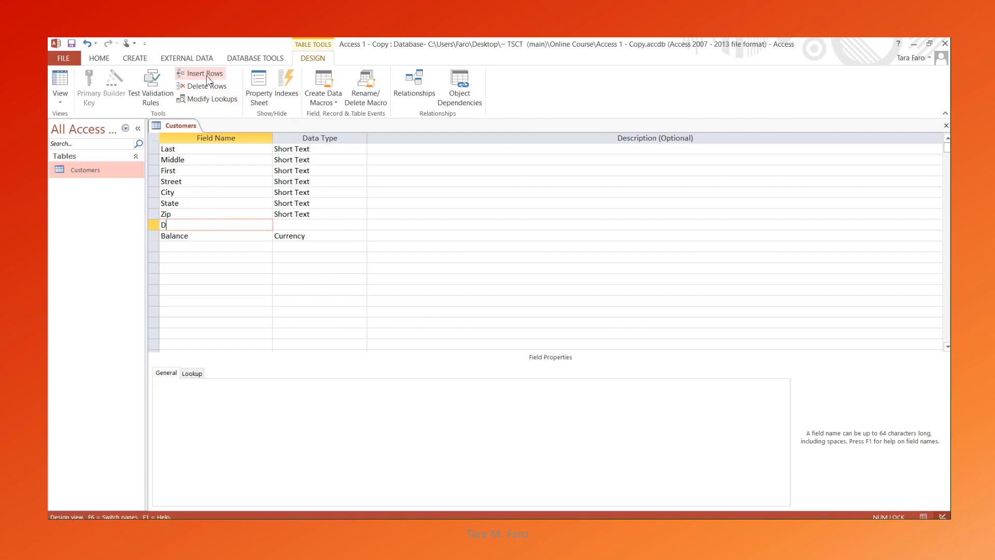
type("iscount")
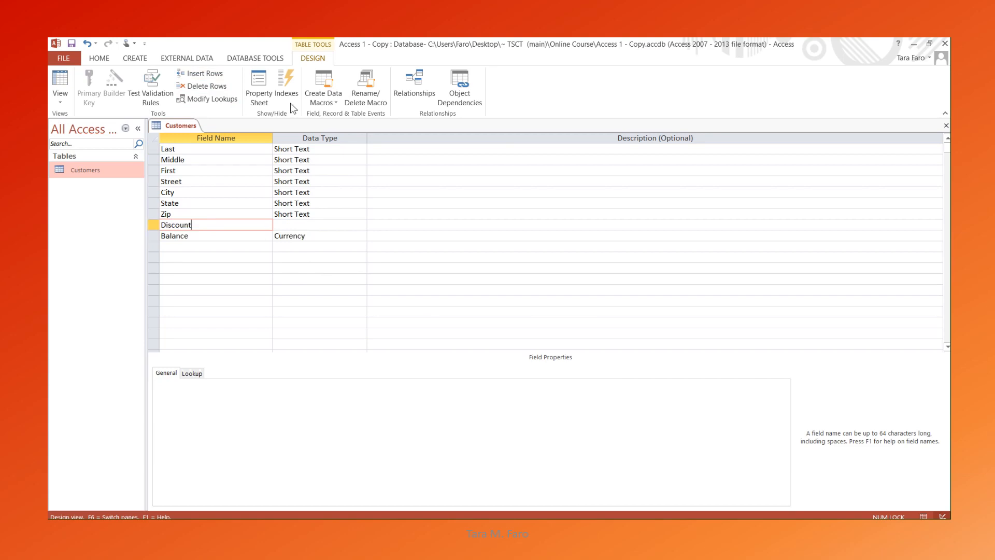
left_click(317, 224)
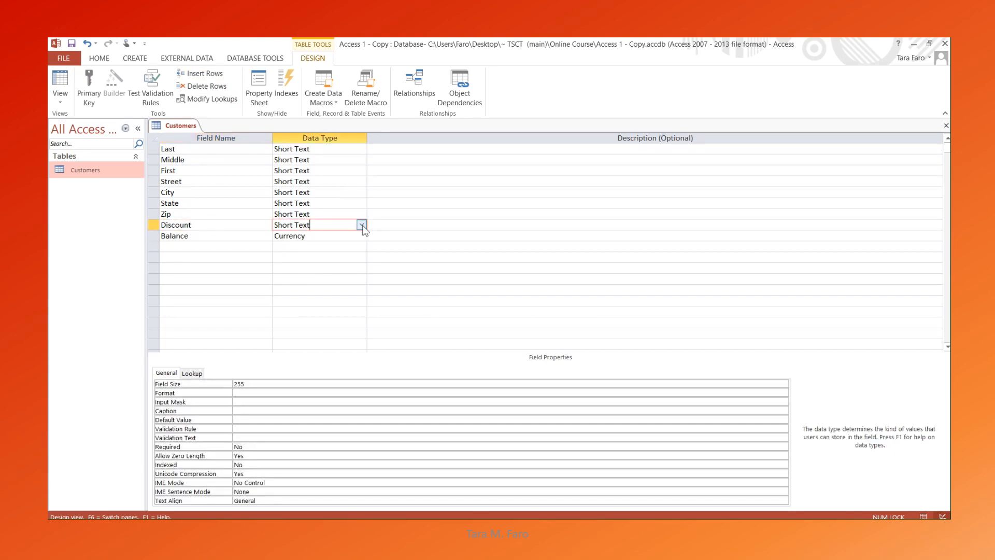
Set Discount's data type to Yes/No and insert a blank row above Last
left_click(361, 225)
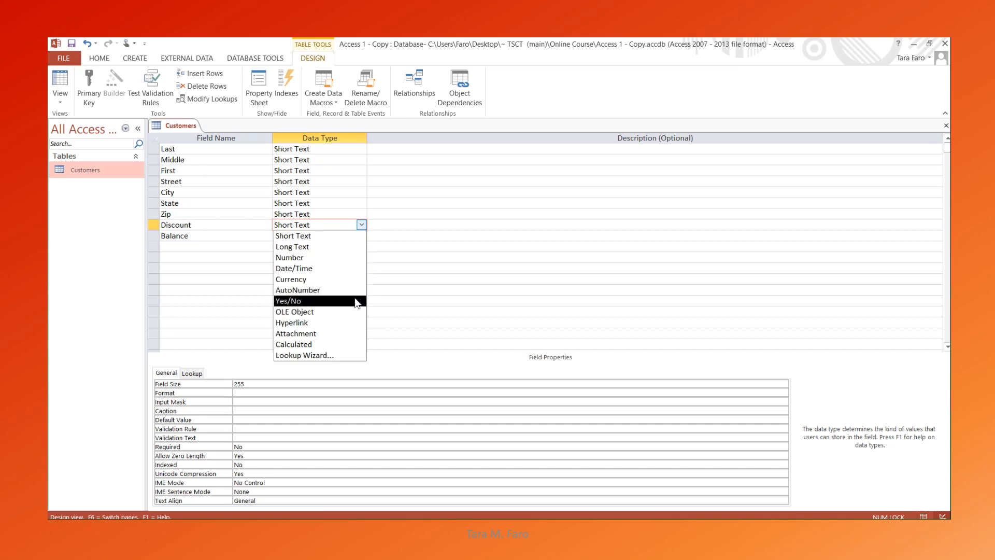
left_click(288, 300)
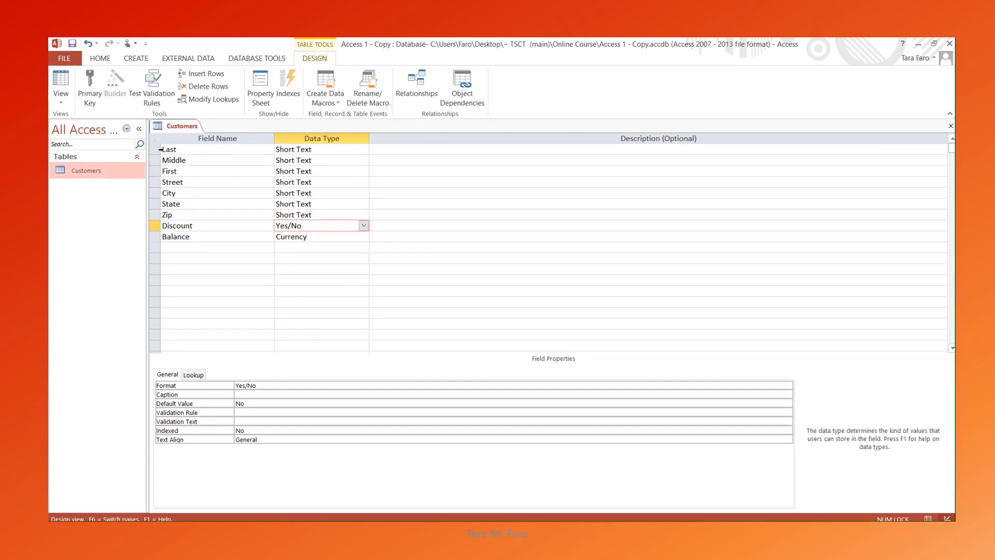
left_click(204, 74)
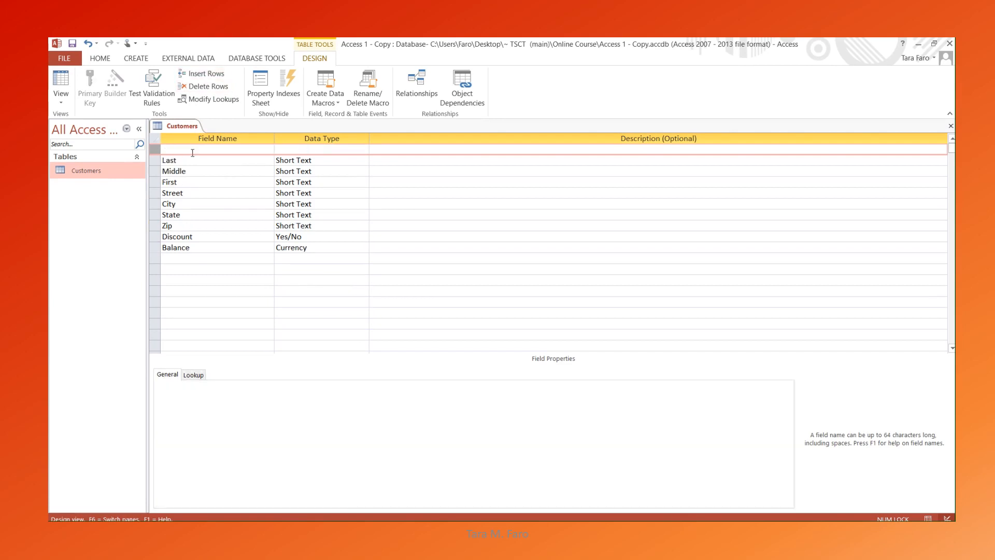
Name the new top row 'cust num', leaving its type as Short Text
type("cust")
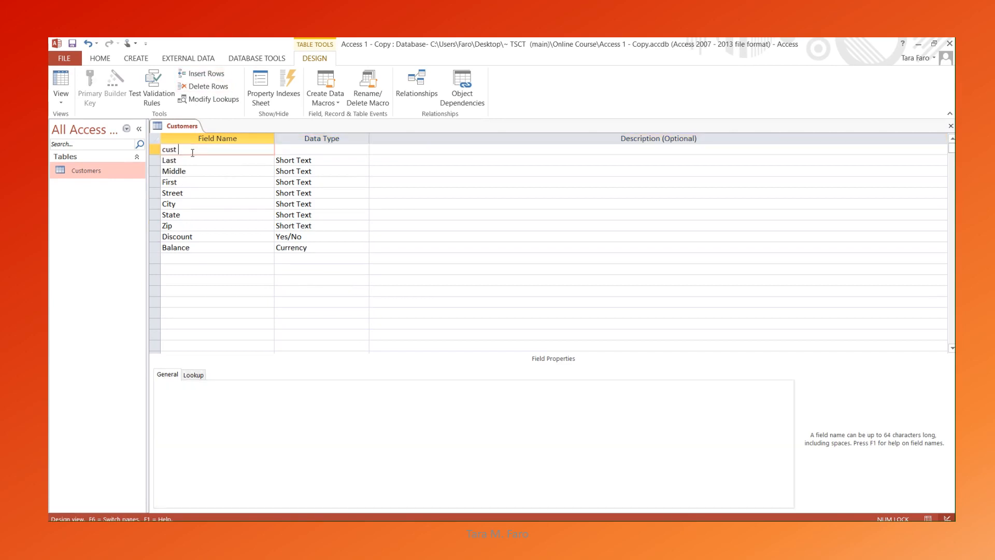
type("num")
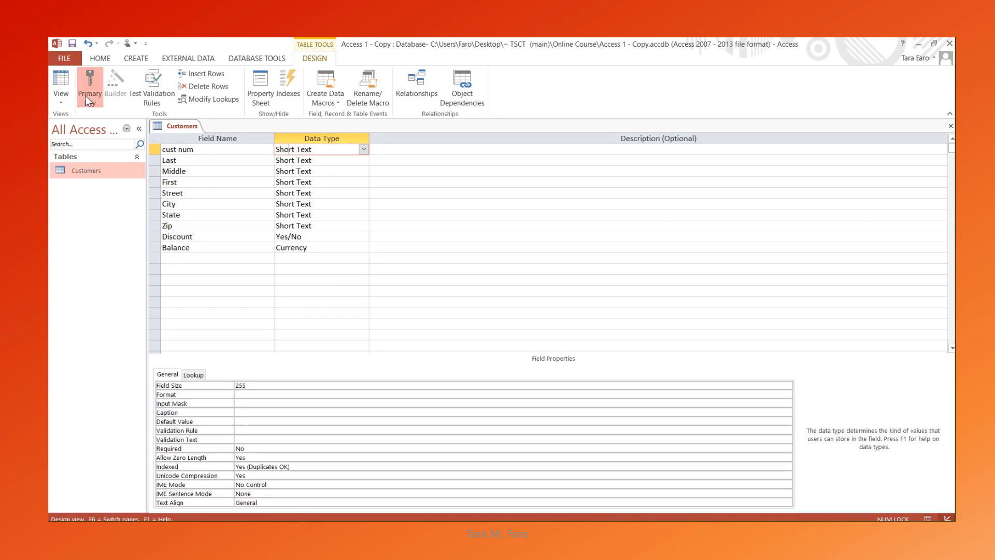
Set cust num as the table's primary key, indexed with no duplicates
left_click(90, 84)
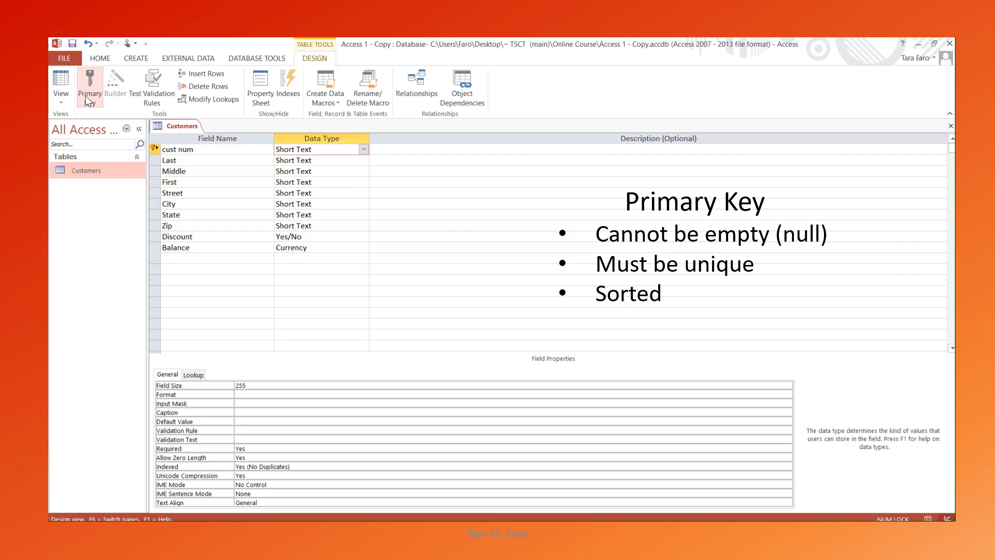
left_click(287, 149)
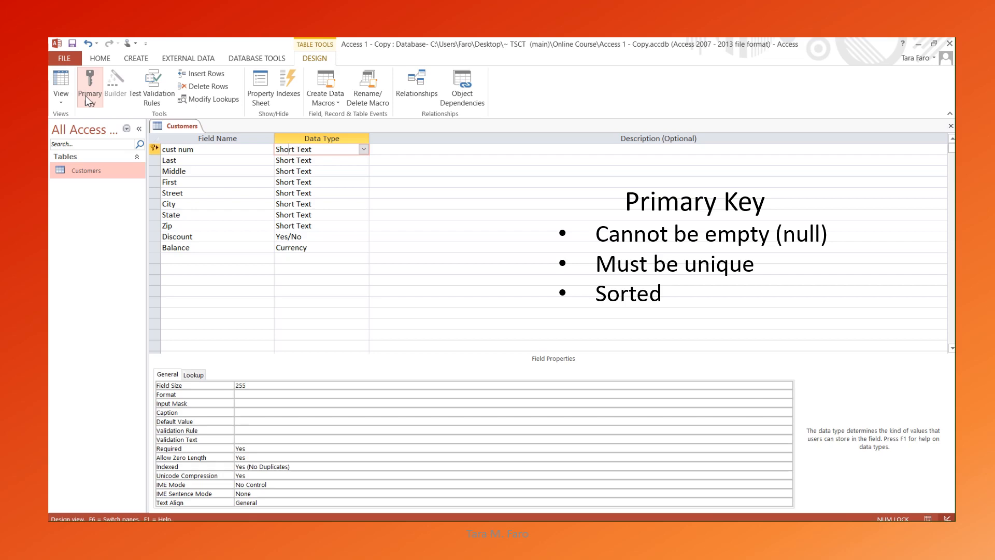